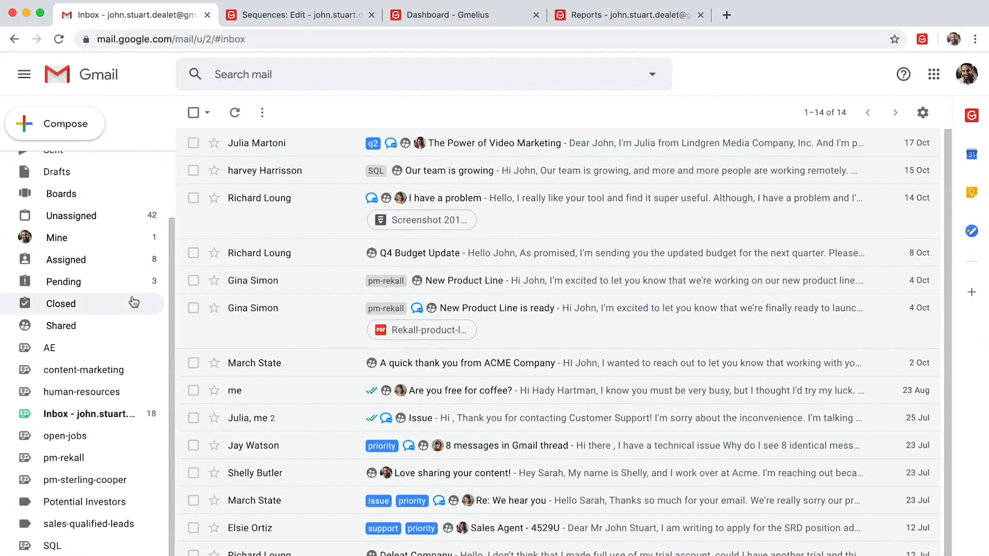
pyautogui.moveTo(54, 546)
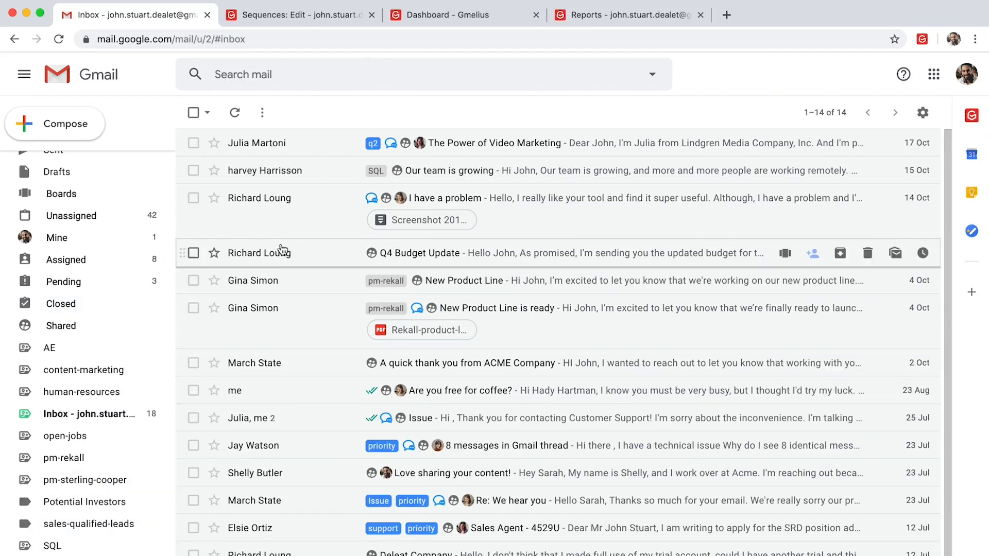
pyautogui.moveTo(259, 253); pyautogui.dragTo(72, 457)
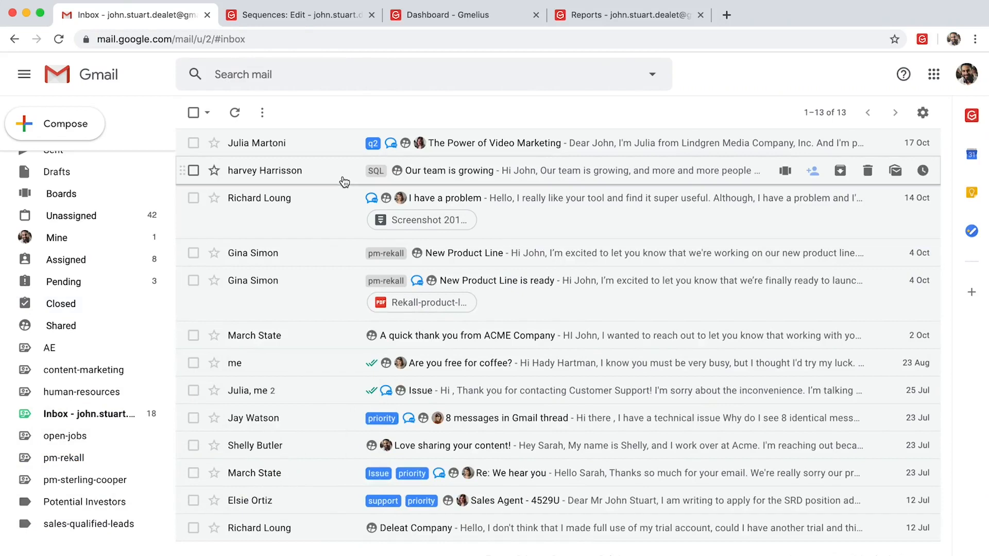
pyautogui.click(449, 171)
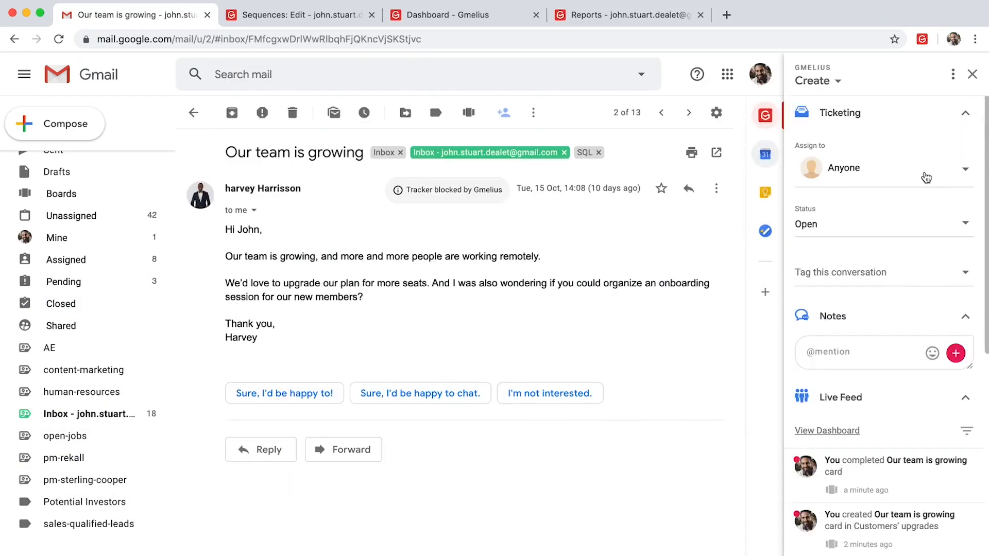
pyautogui.click(845, 168)
pyautogui.write('@')
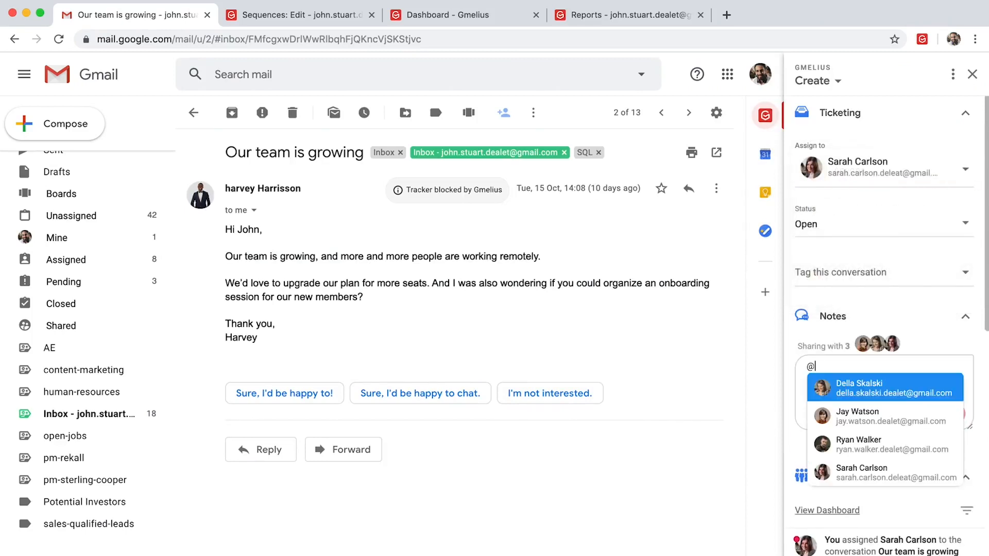
pyautogui.click(883, 472)
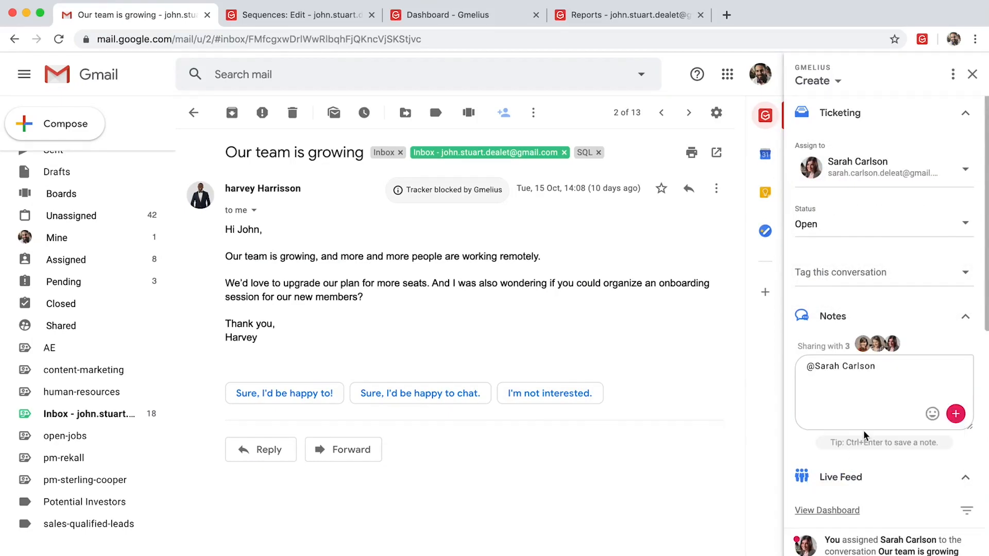
pyautogui.write('please take care of this account.')
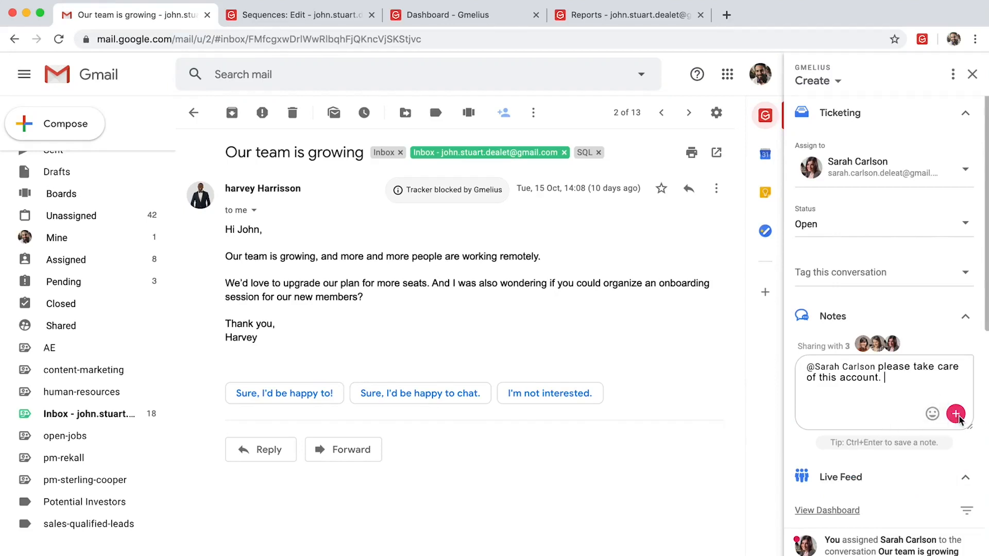
pyautogui.click(955, 414)
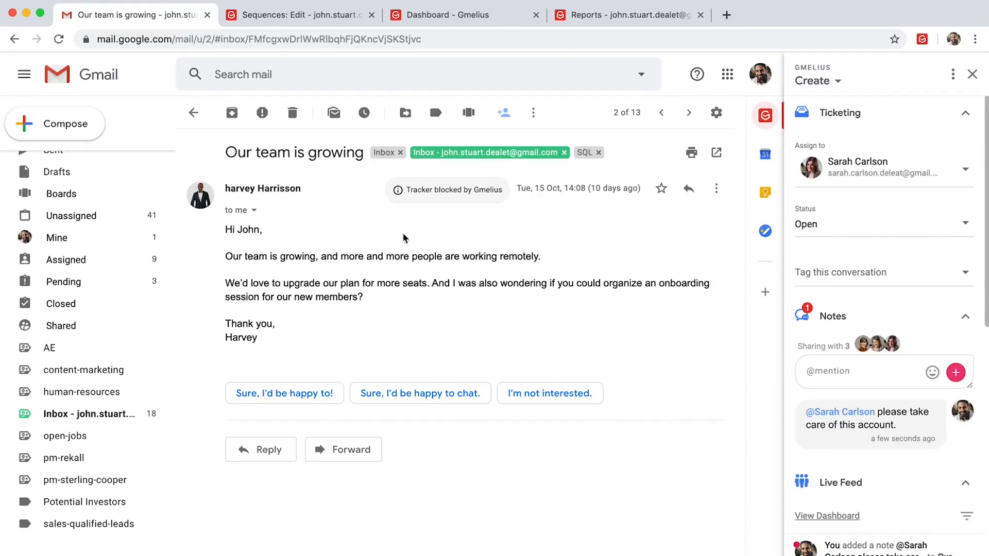
pyautogui.click(297, 15)
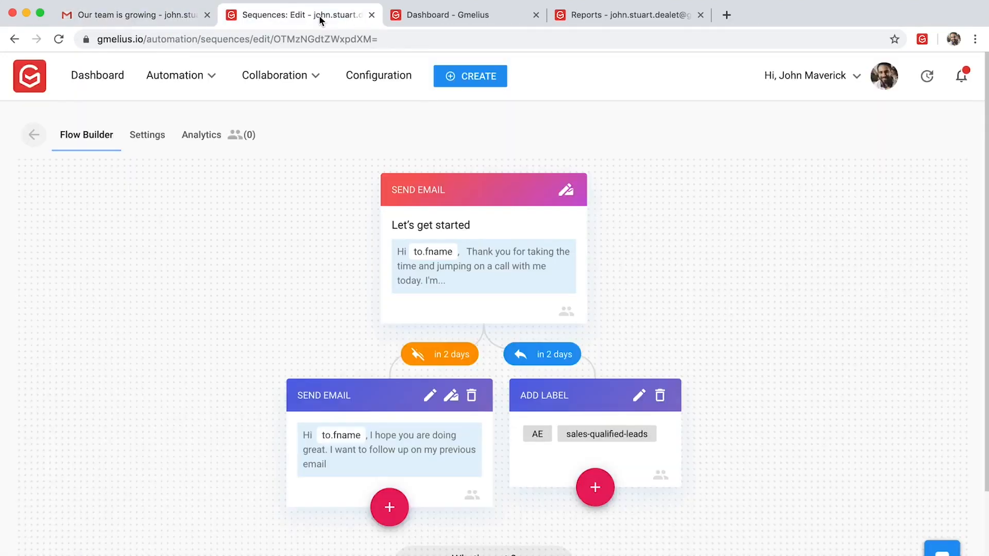
pyautogui.moveTo(665, 207)
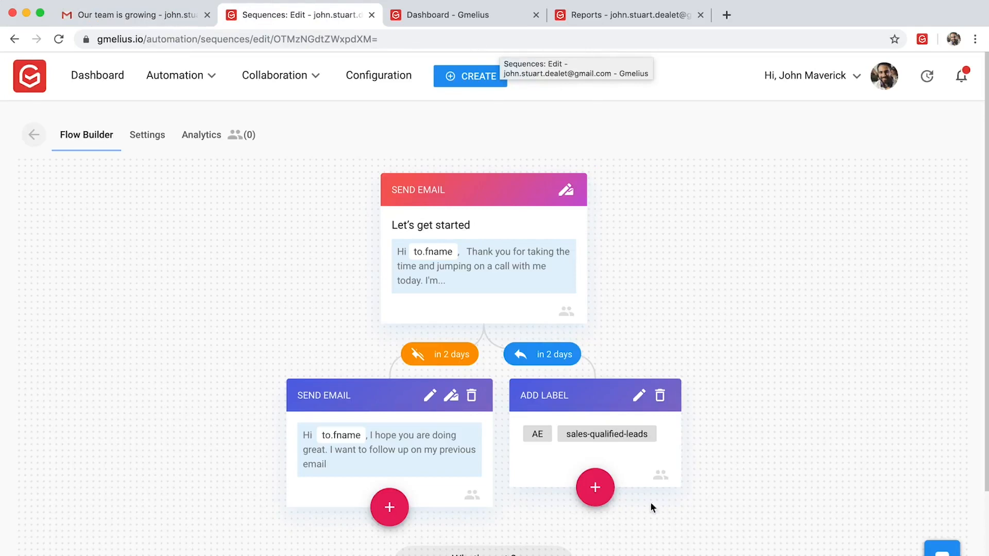
# Inspect the 'not replied after 2 days' step's available actions, then cancel without changes.
pyautogui.click(594, 488)
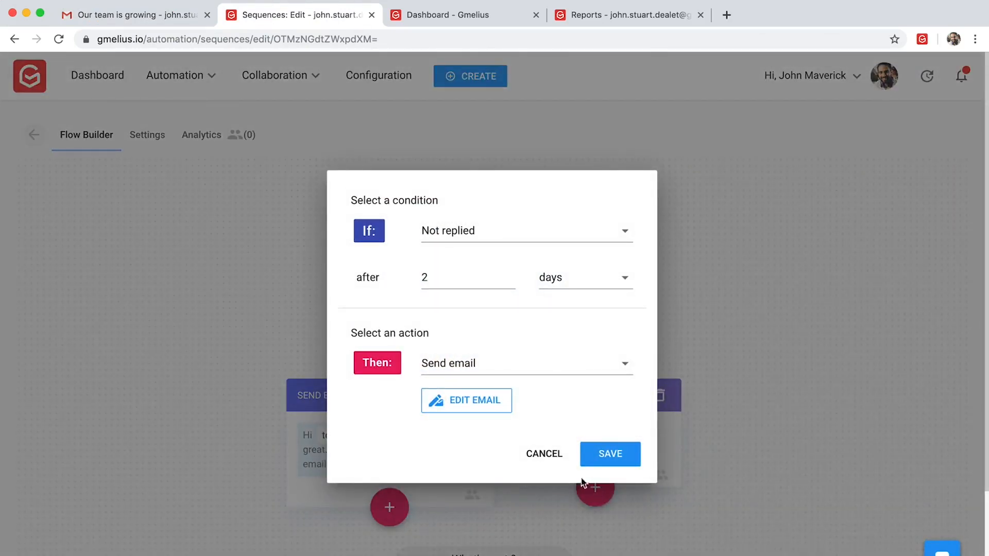
pyautogui.moveTo(421, 245)
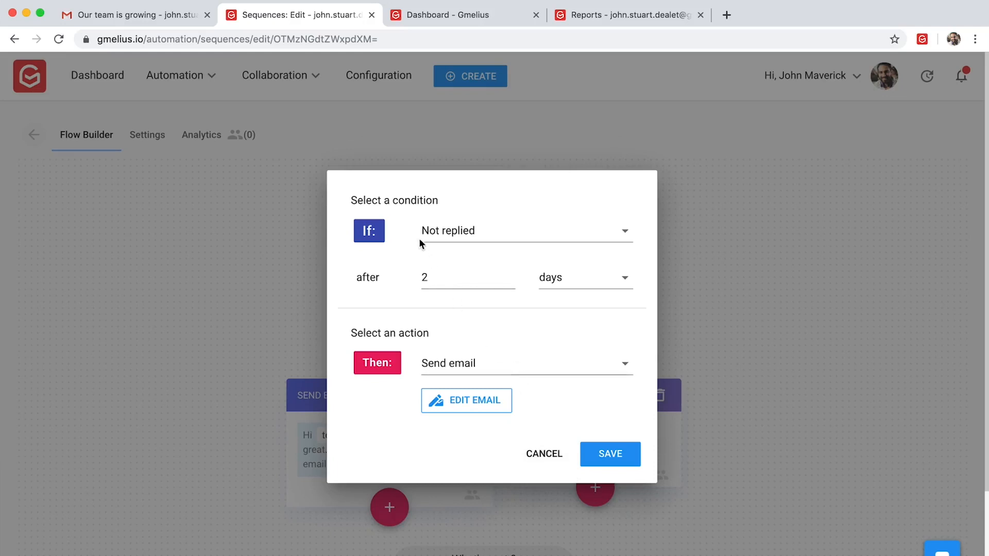
pyautogui.moveTo(463, 245)
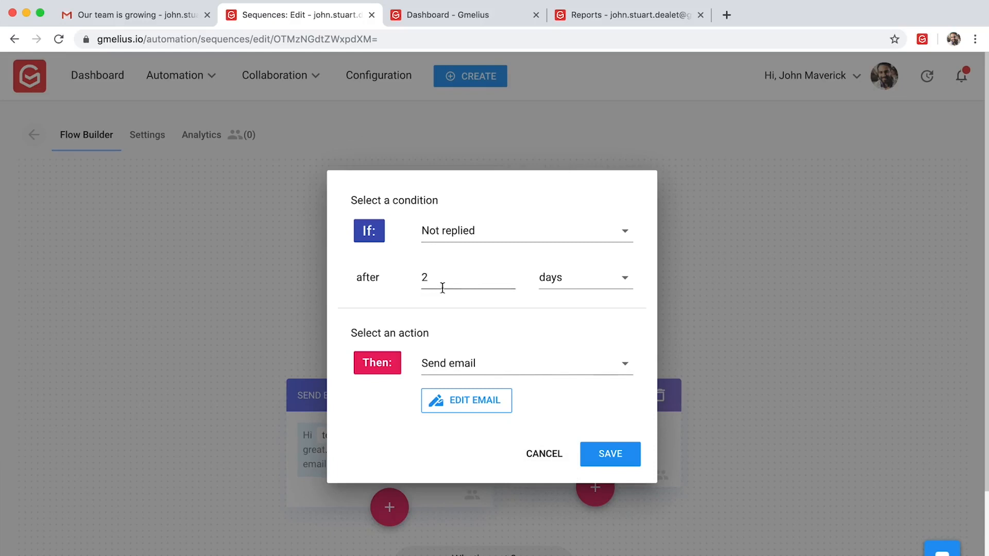
pyautogui.click(523, 363)
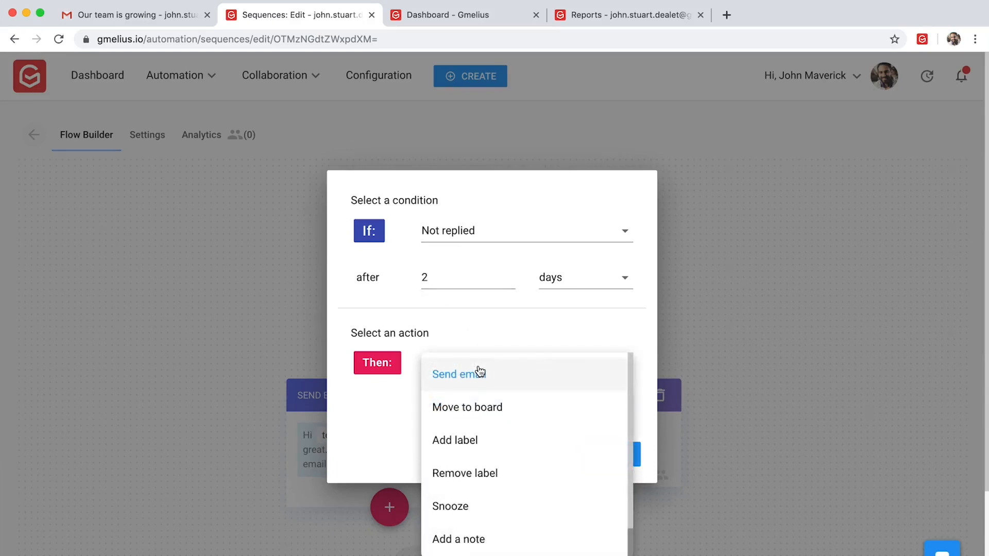
pyautogui.moveTo(474, 410)
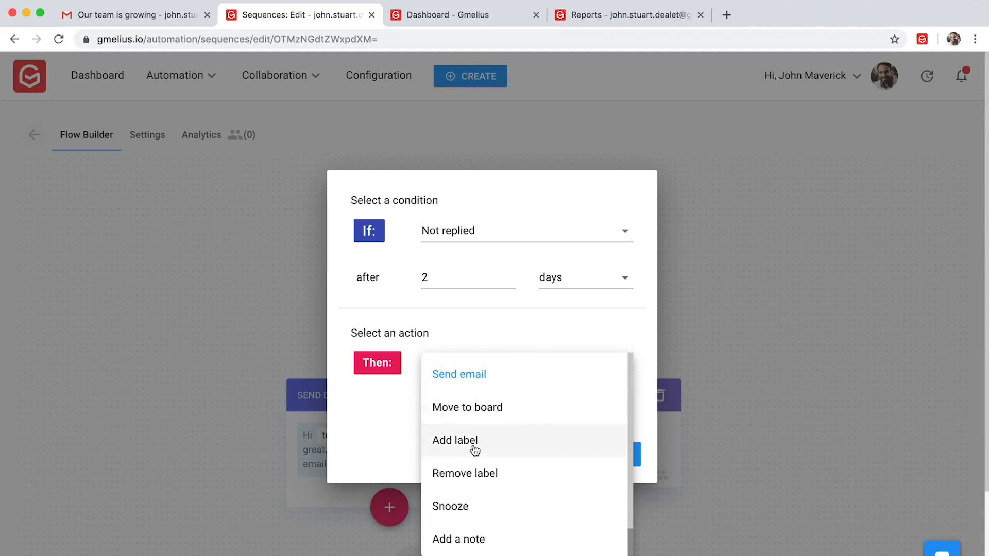
pyautogui.scroll(-3)
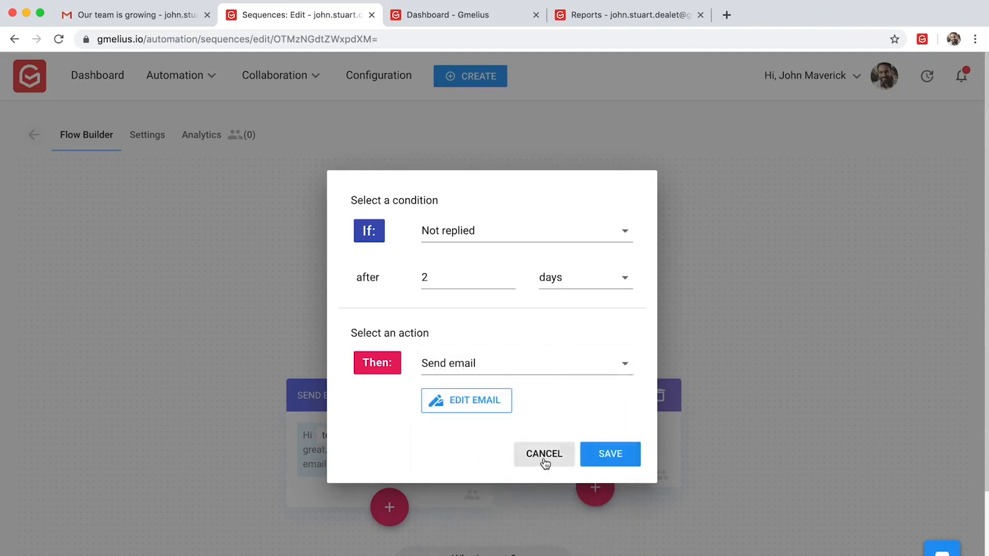
pyautogui.click(544, 453)
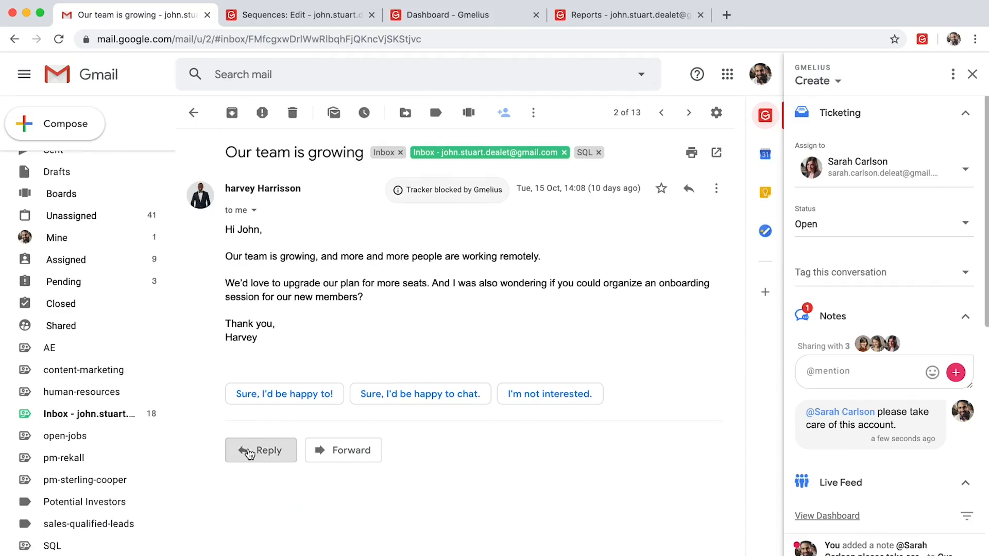
pyautogui.click(261, 451)
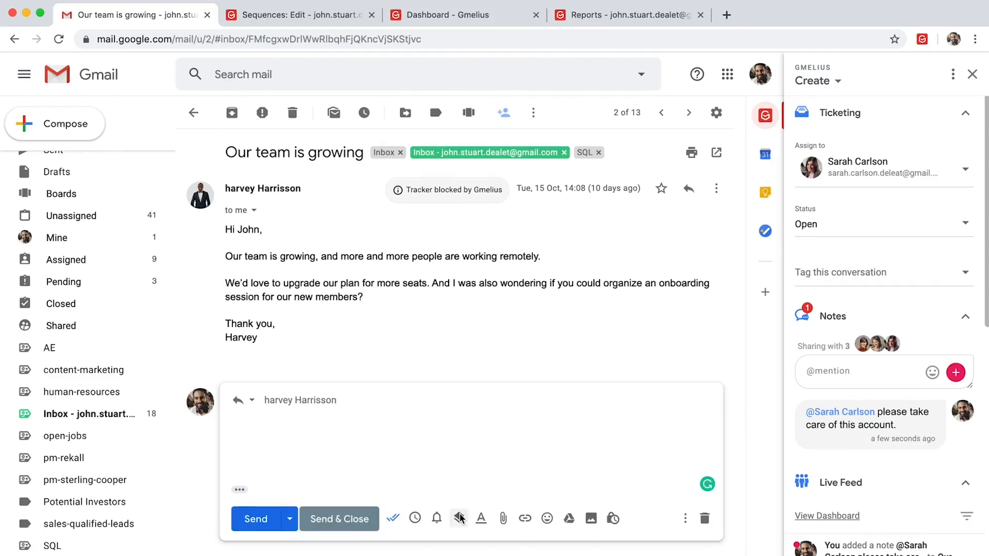
pyautogui.click(458, 518)
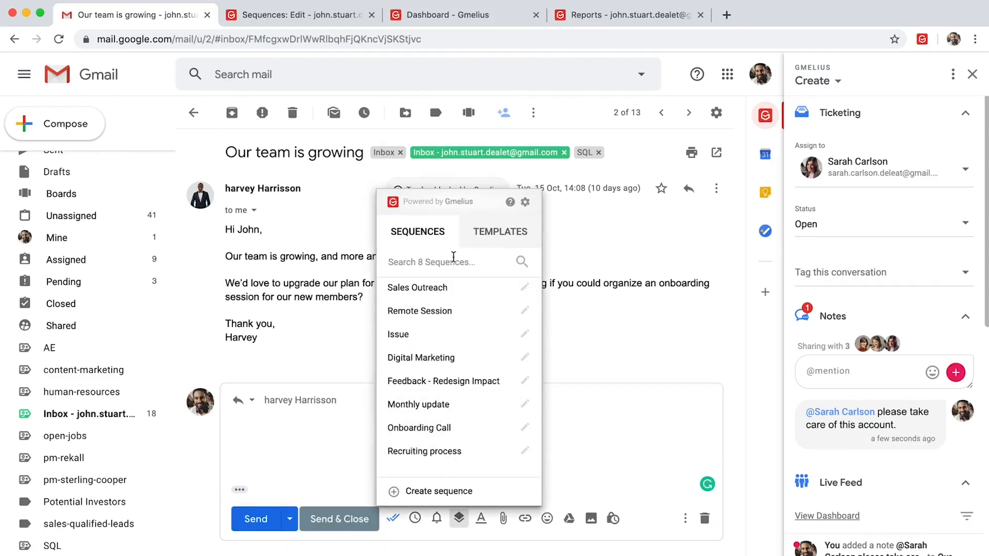
pyautogui.click(500, 231)
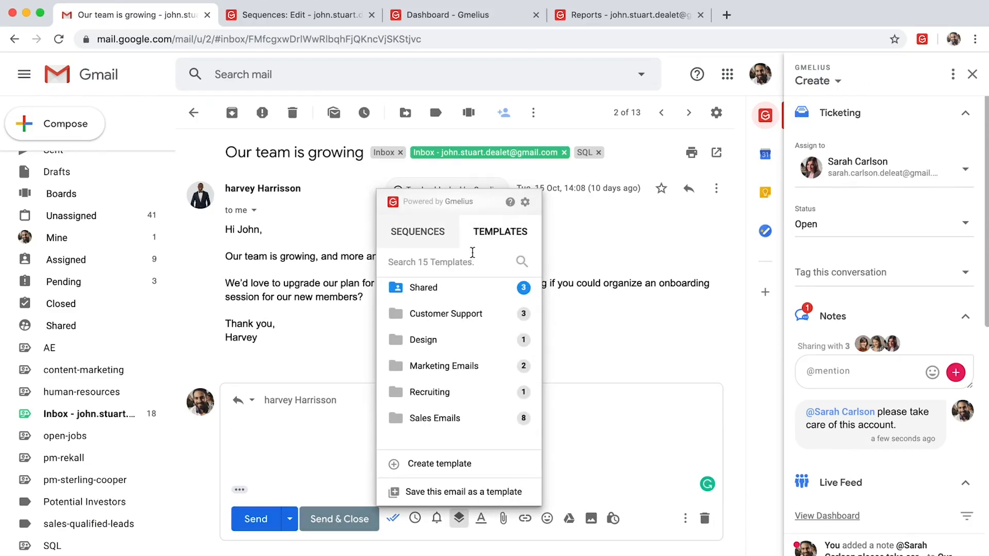
pyautogui.click(459, 518)
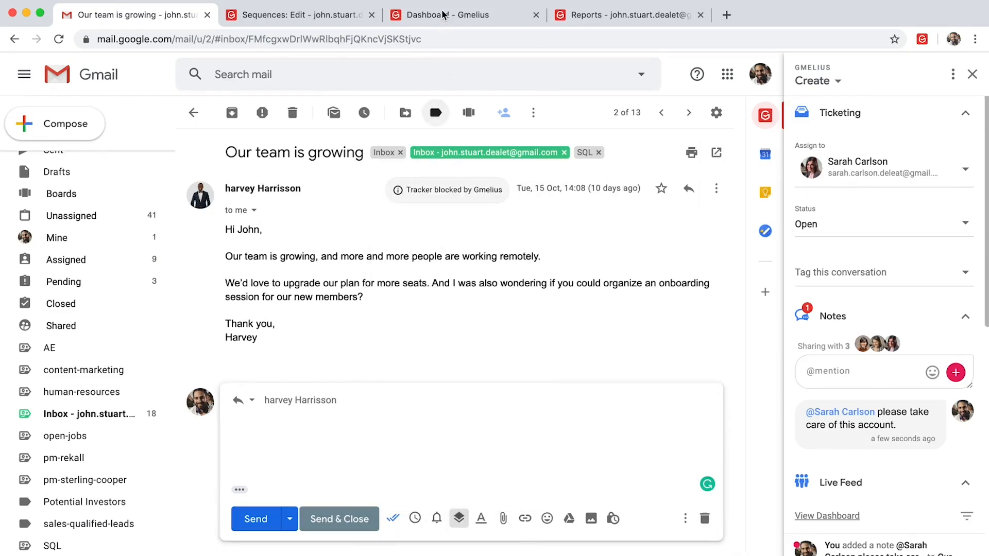
# View the campaigns list with two completed campaigns, dismiss Actions, and show Collaboration options.
pyautogui.click(448, 14)
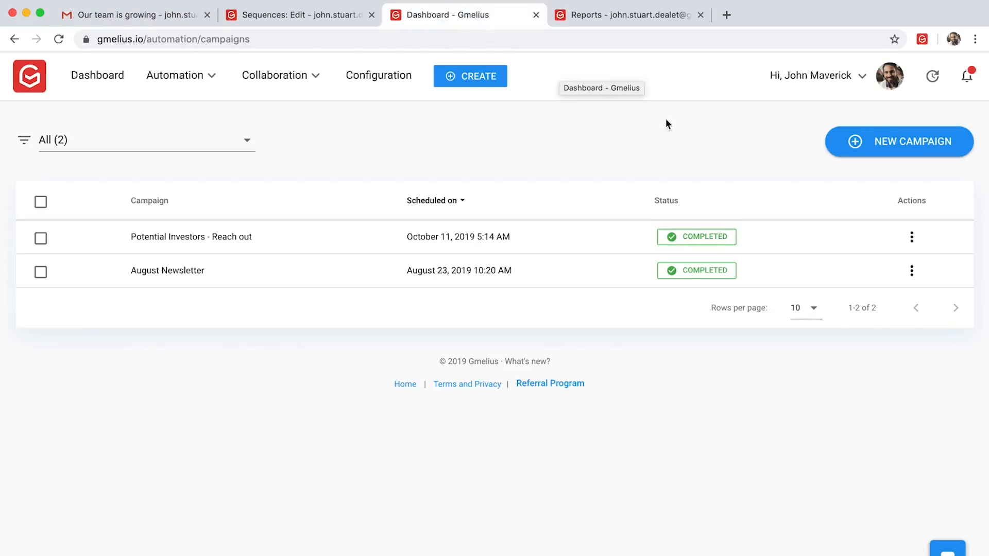
pyautogui.moveTo(899, 141)
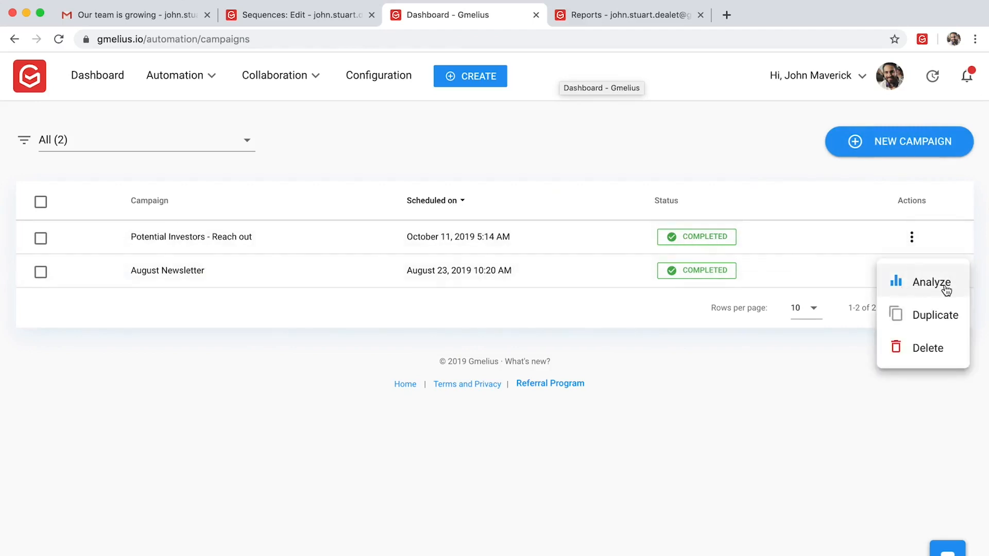
pyautogui.click(792, 166)
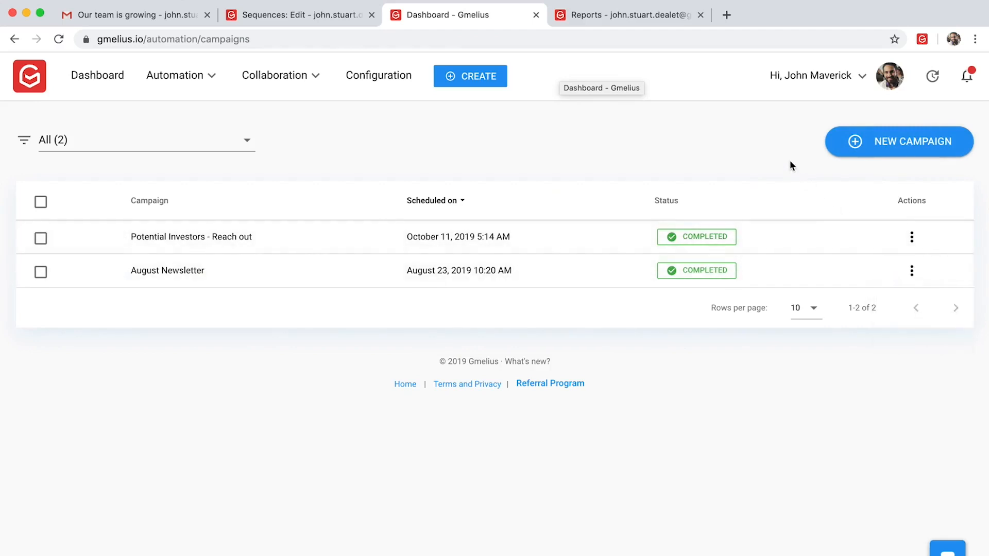
pyautogui.click(280, 76)
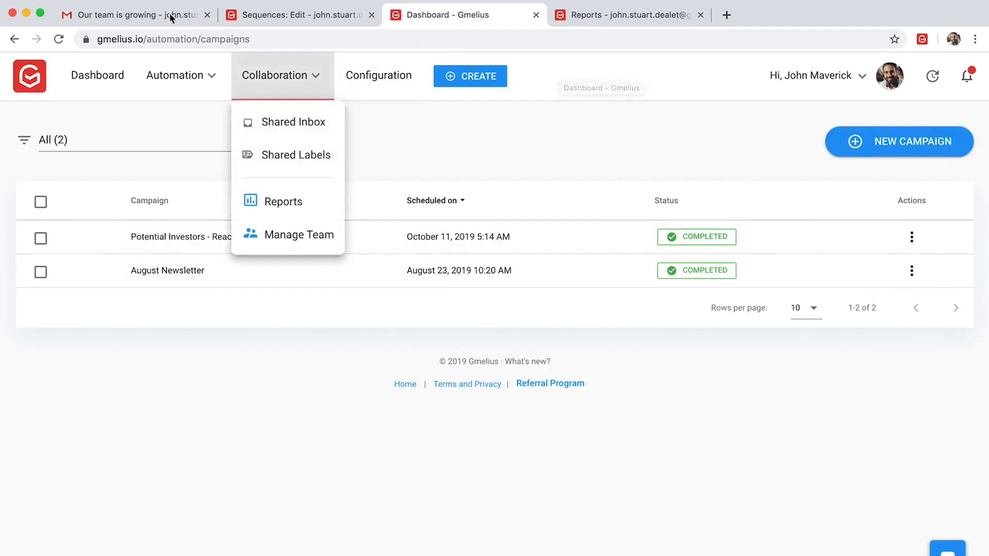
# Save the growing-team email as a card on the Customers' upgrades board, then open Boards.
pyautogui.click(126, 15)
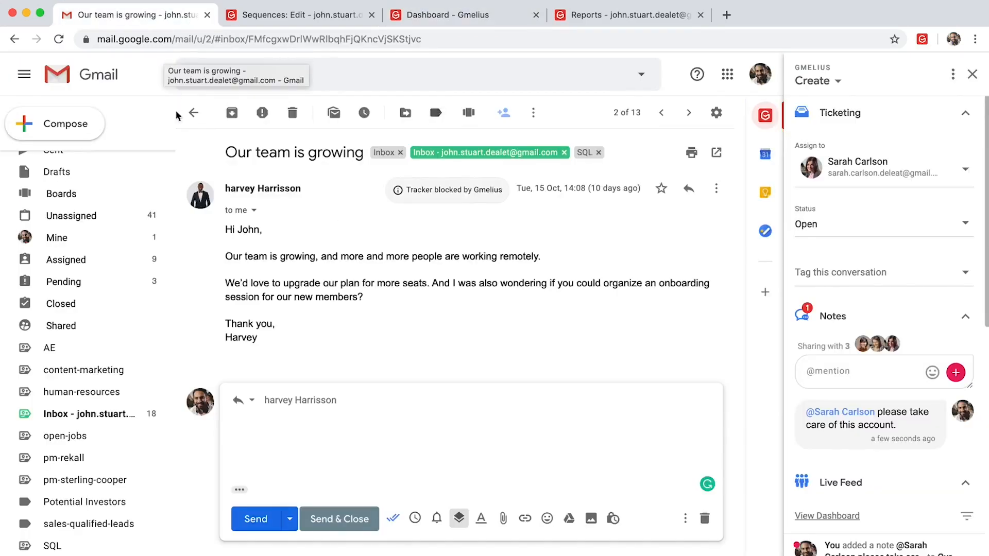
pyautogui.moveTo(468, 113)
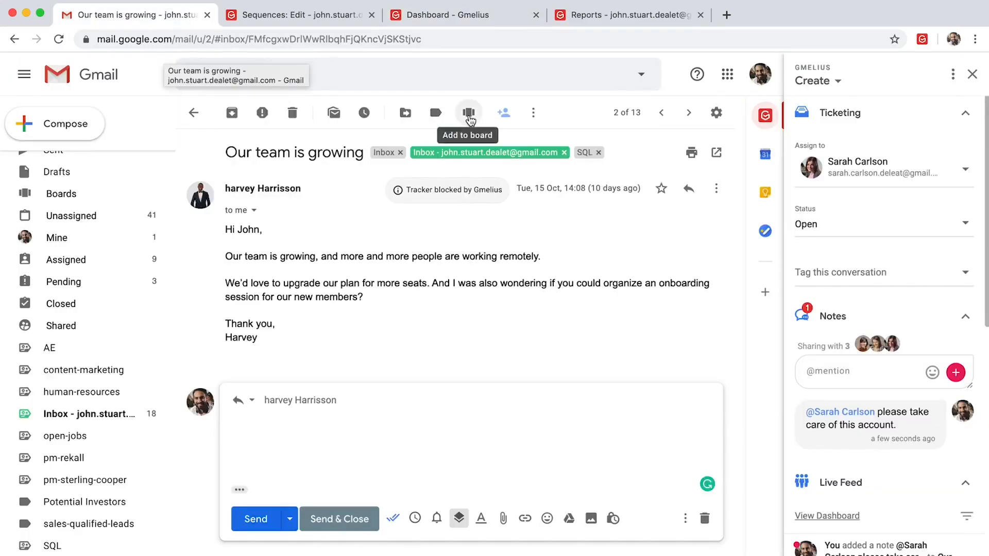
pyautogui.click(469, 113)
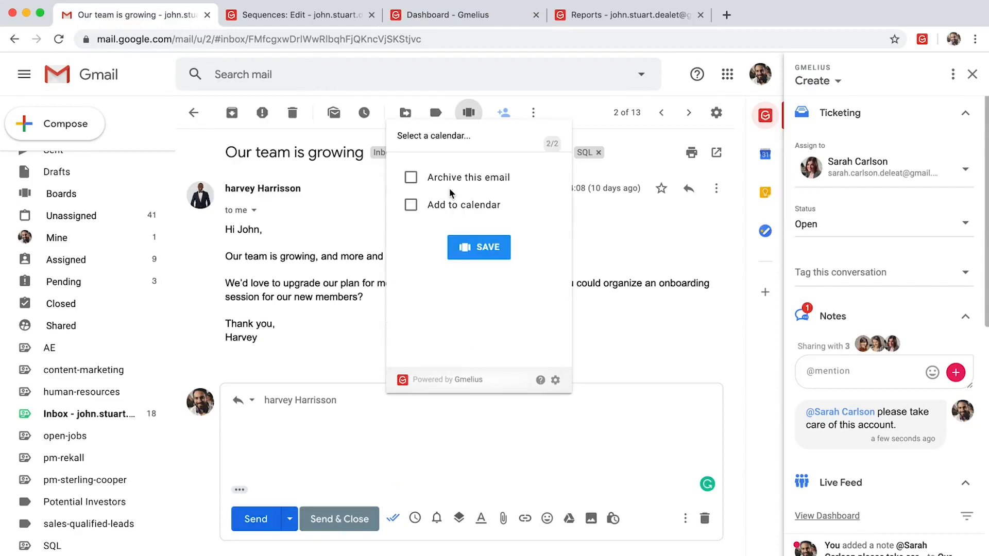
pyautogui.click(478, 247)
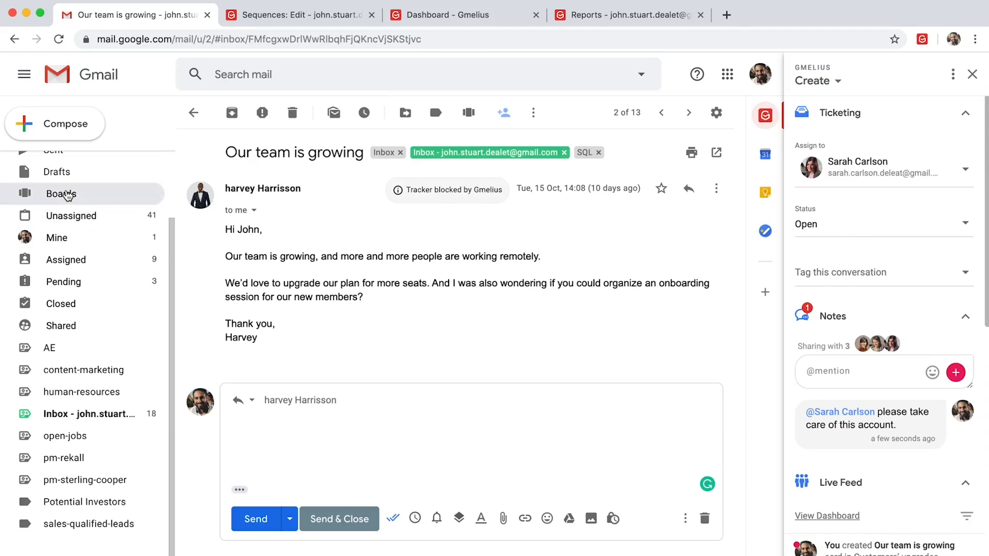
pyautogui.click(60, 193)
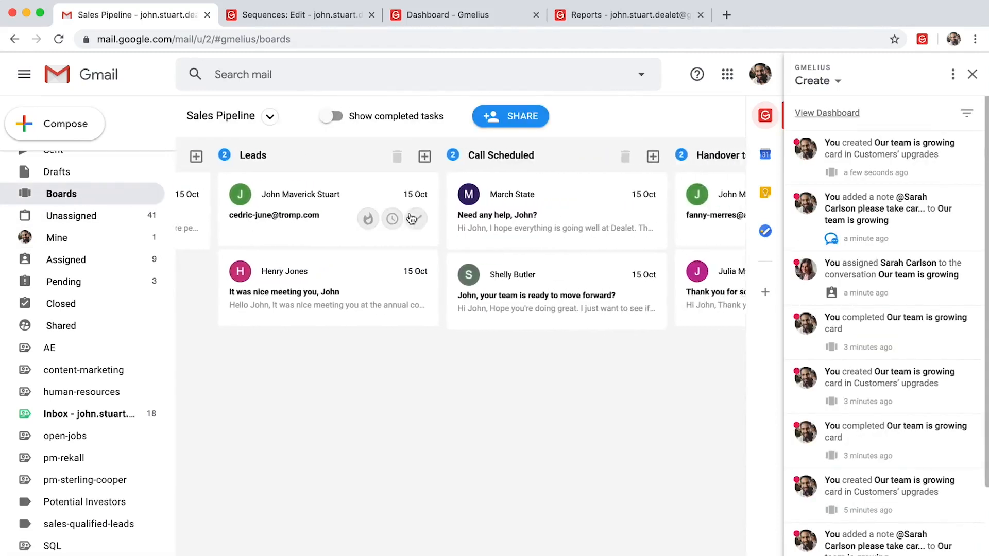
pyautogui.click(627, 14)
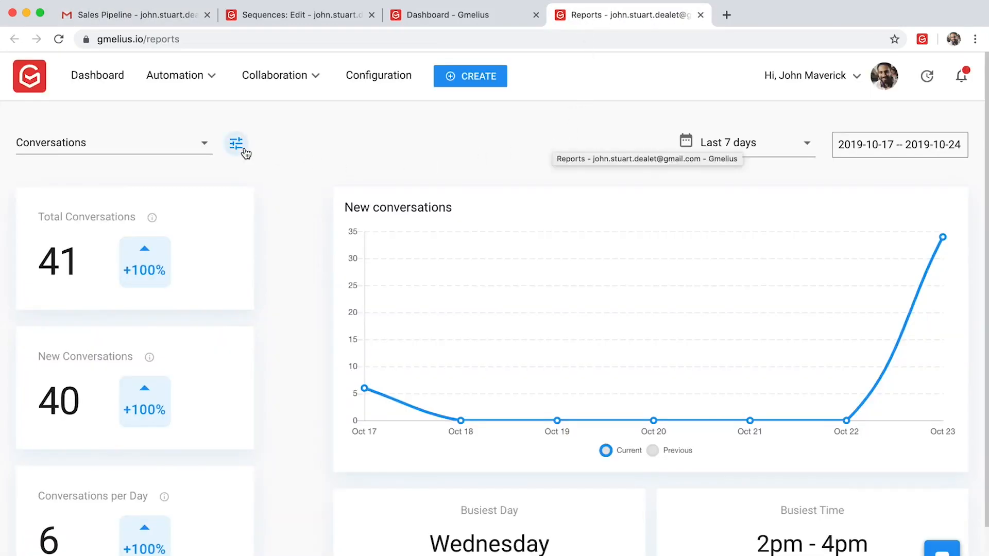
# Browse the report's shared inbox filter, cancel it, and return to the Sales Pipeline board.
pyautogui.click(236, 143)
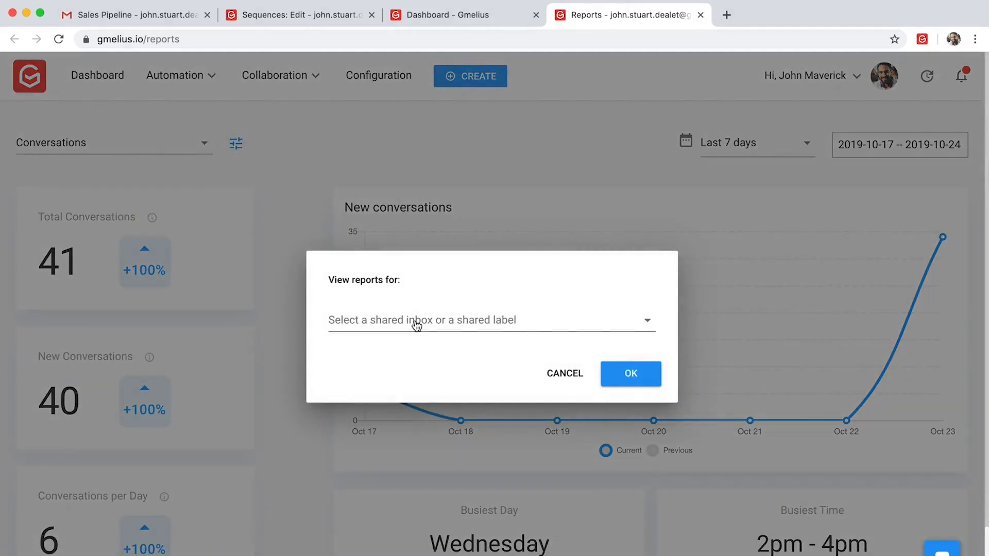
pyautogui.click(490, 320)
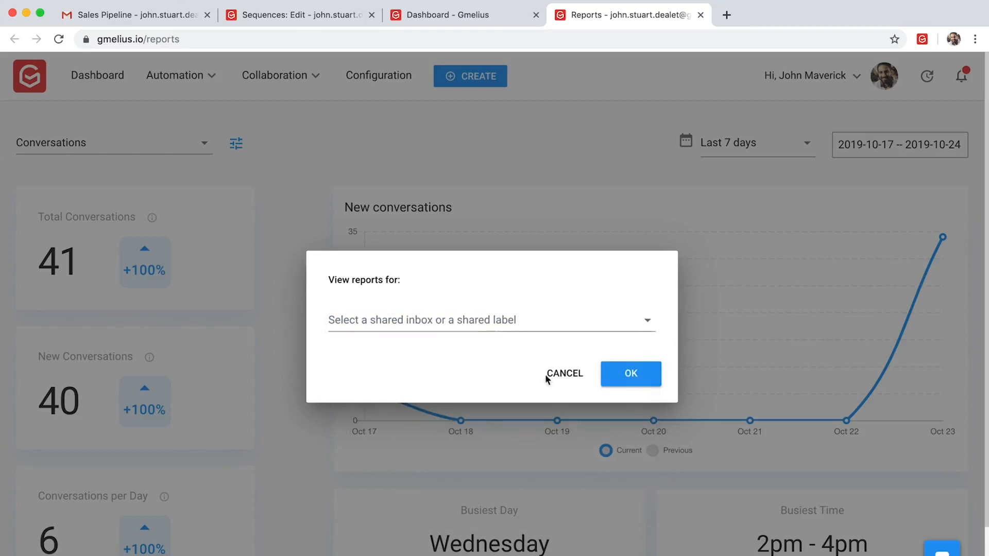
pyautogui.click(564, 373)
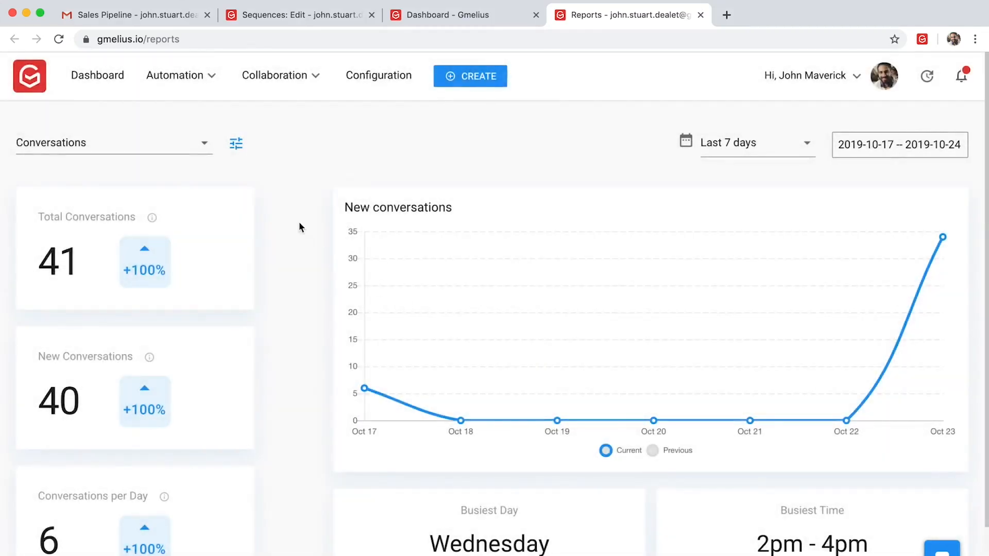
pyautogui.click(132, 14)
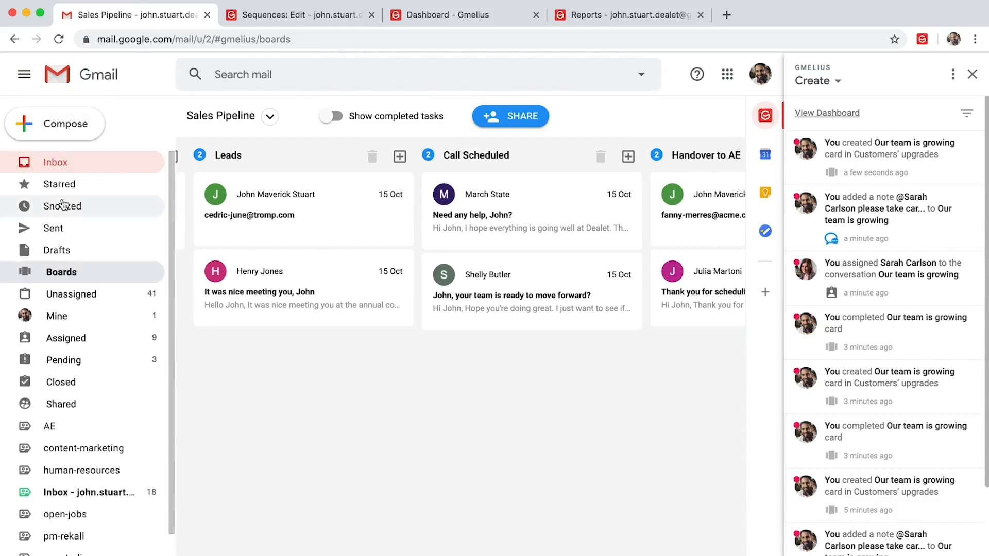
# Show the 13-conversation Gmail inbox and close the Gmelius activity sidebar.
pyautogui.click(55, 163)
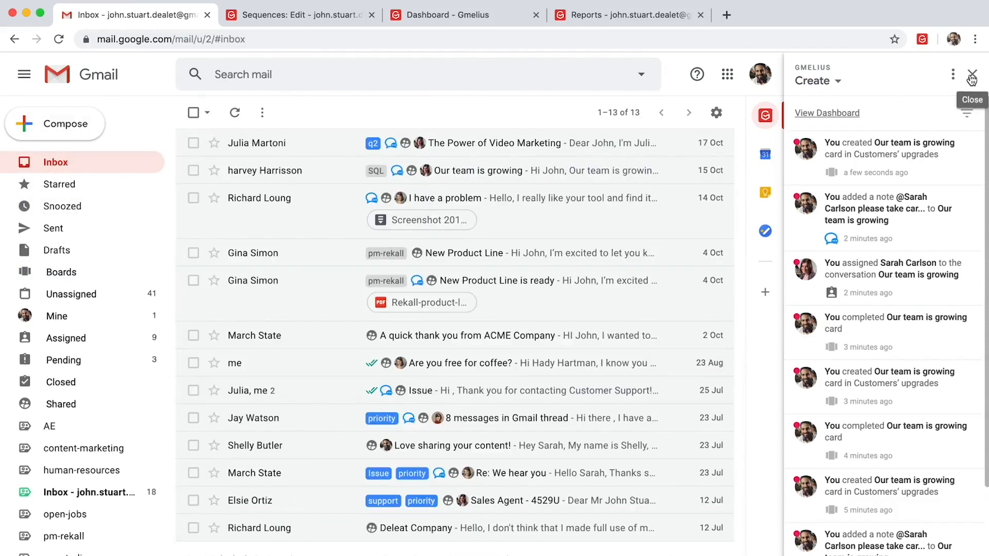
pyautogui.click(972, 74)
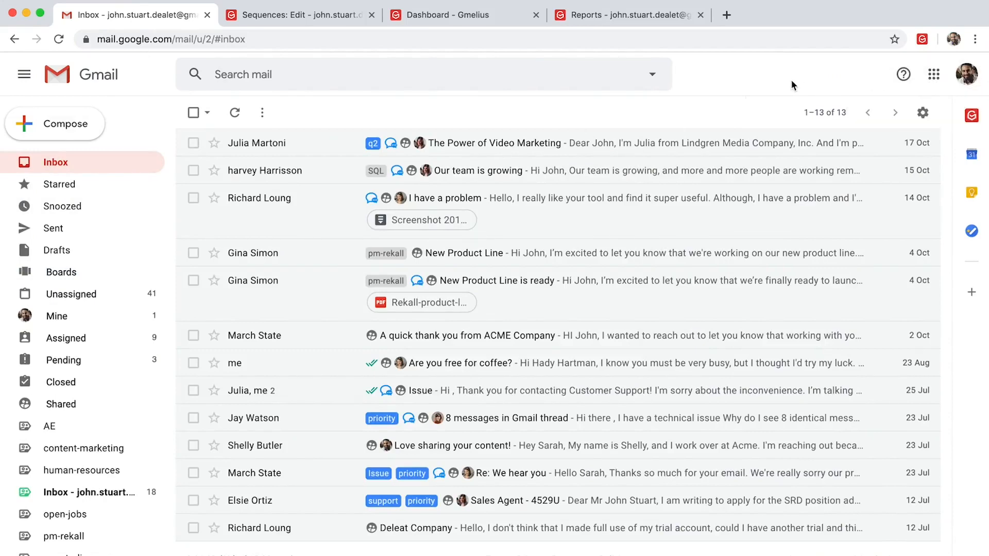